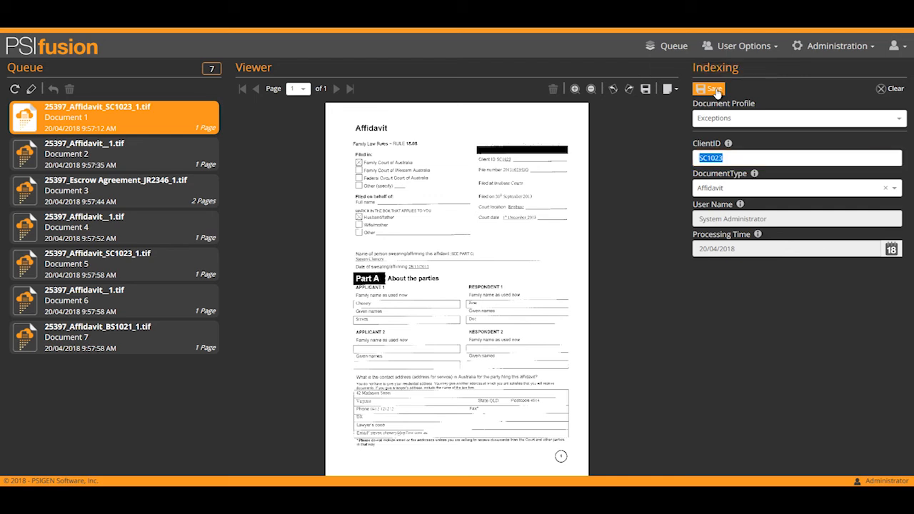
Save the affidavit indexed under Exceptions with client ID SC1023, leaving six queued
{"action": "left_click", "coordinate": [709, 88]}
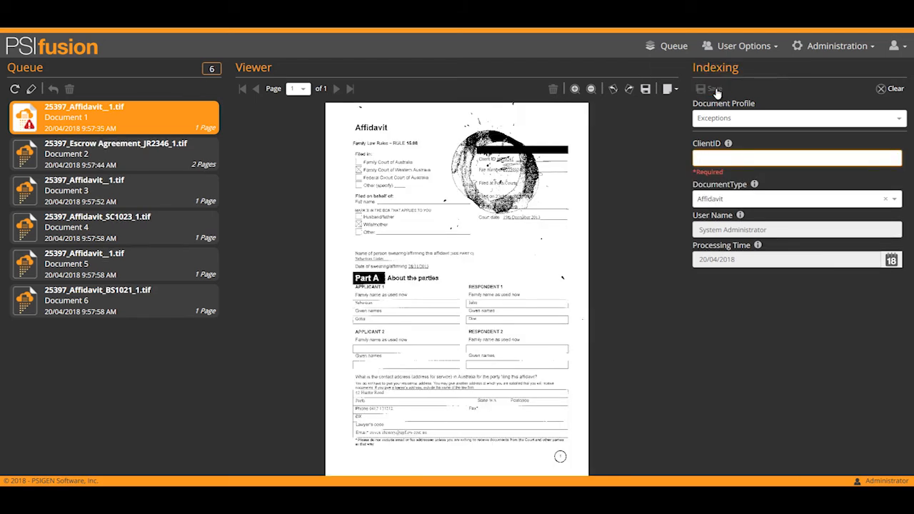
Fill in the next affidavit's ClientID and save it, leaving five documents queued
{"action": "left_click", "coordinate": [797, 158]}
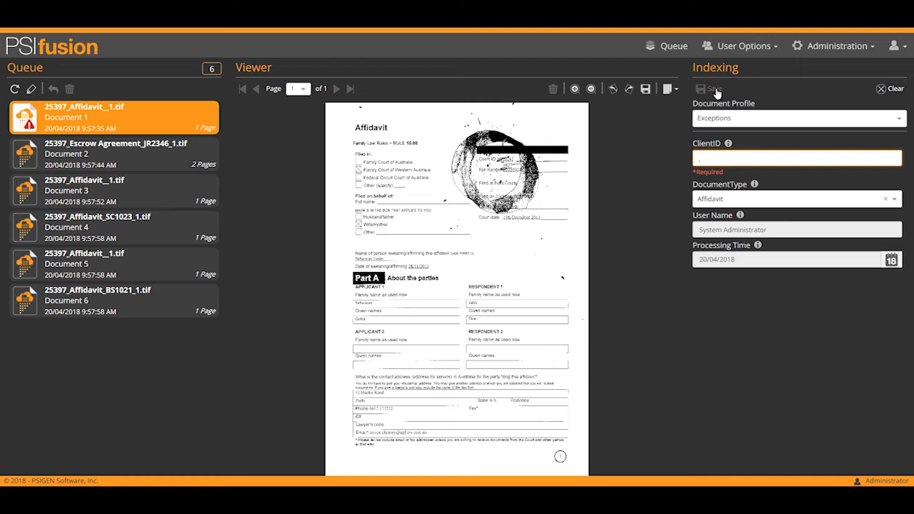
{"action": "type", "text": "HDI241"}
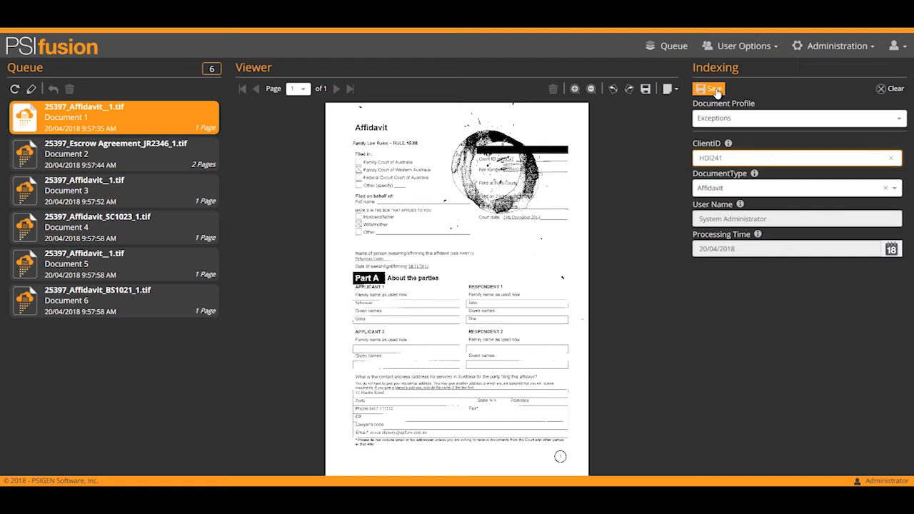
{"action": "left_click", "coordinate": [709, 88]}
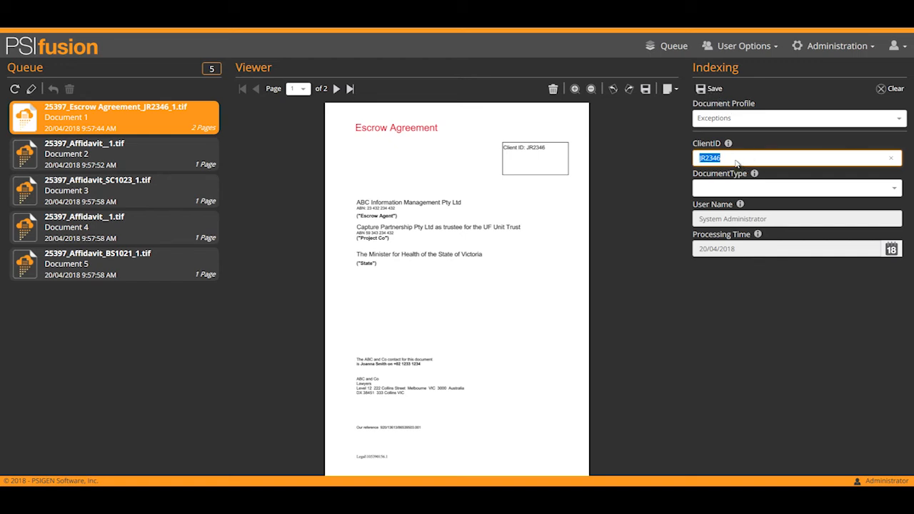
{"action": "mouse_move", "coordinate": [837, 191]}
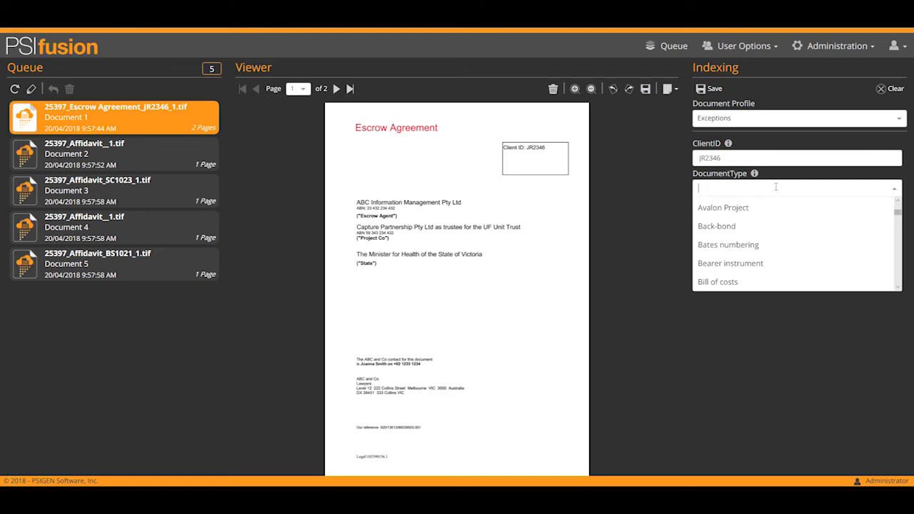
Set the Escrow Agreement's document type to Escrow via 'cro' and save, leaving four queued
{"action": "type", "text": "crow"}
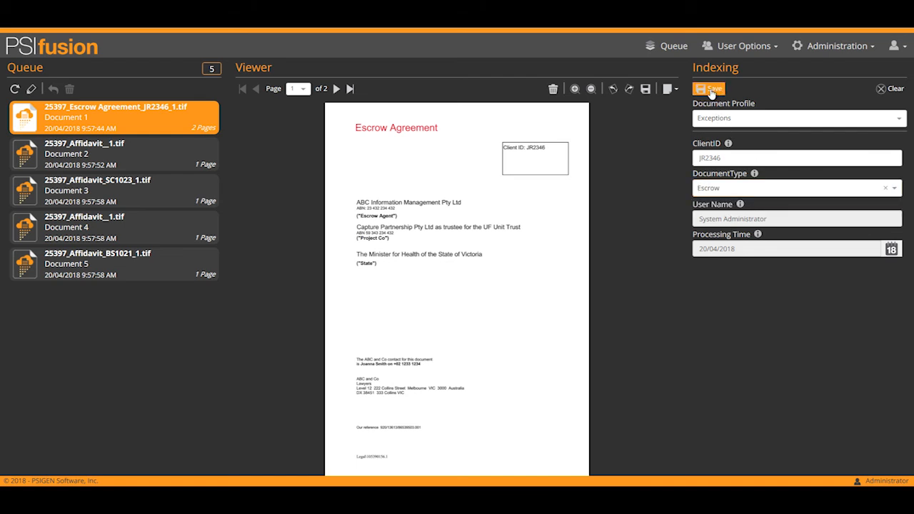
{"action": "left_click", "coordinate": [709, 88]}
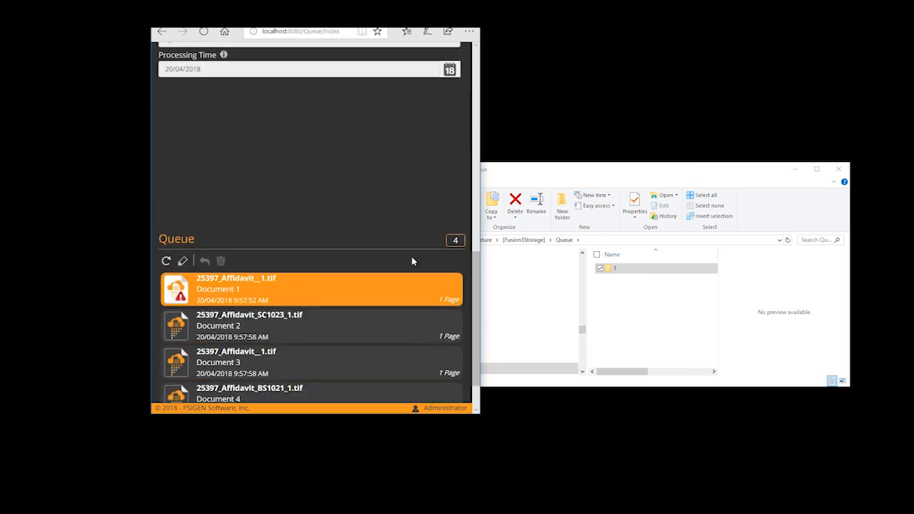
{"action": "left_click", "coordinate": [236, 289]}
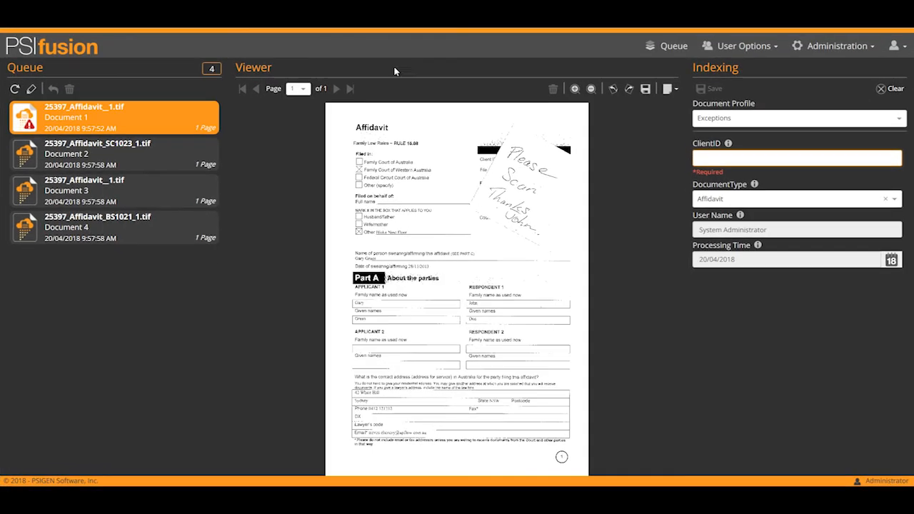
{"action": "mouse_move", "coordinate": [427, 108]}
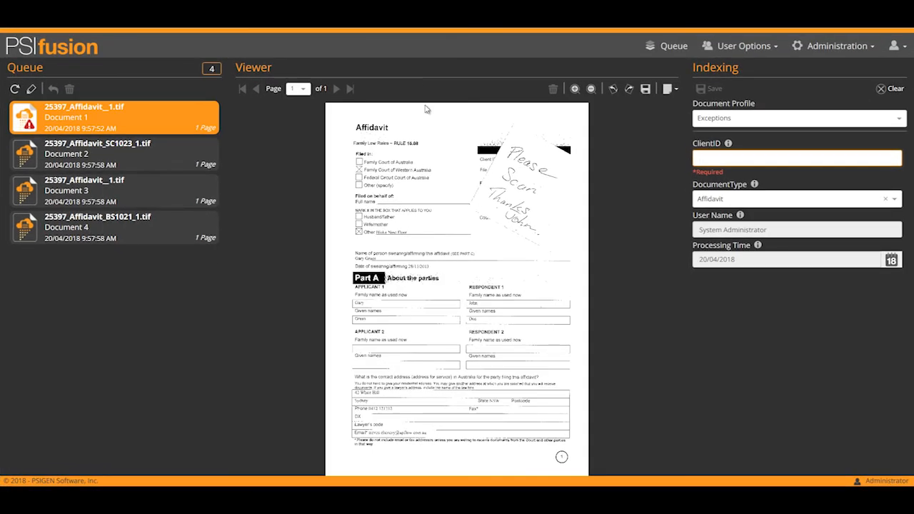